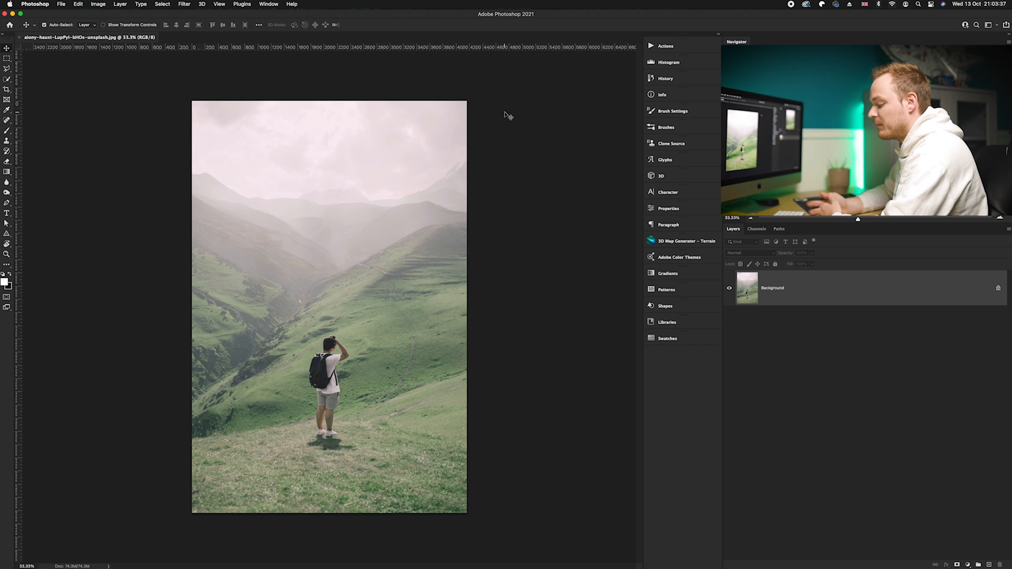
- Duplicate the Background layer as Layer 1 and convert the copy to a Smart Object
key(cmd+j)
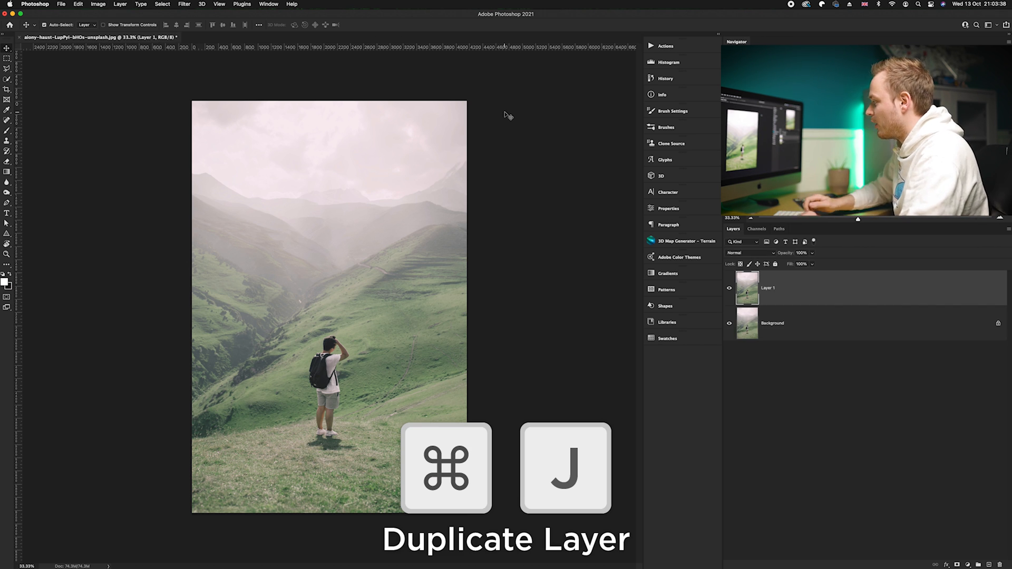
key(cmd+j)
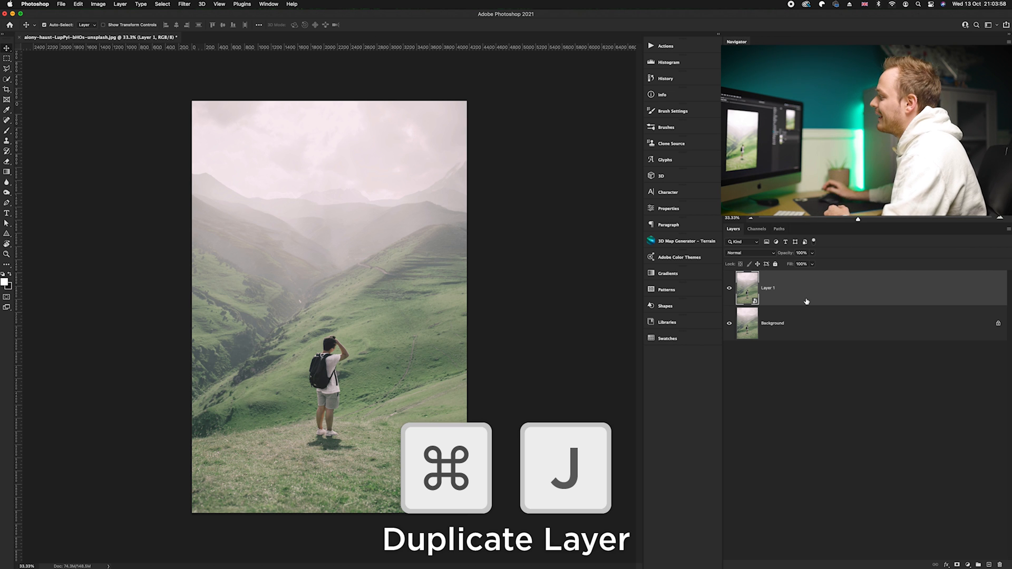
key(cmd+j)
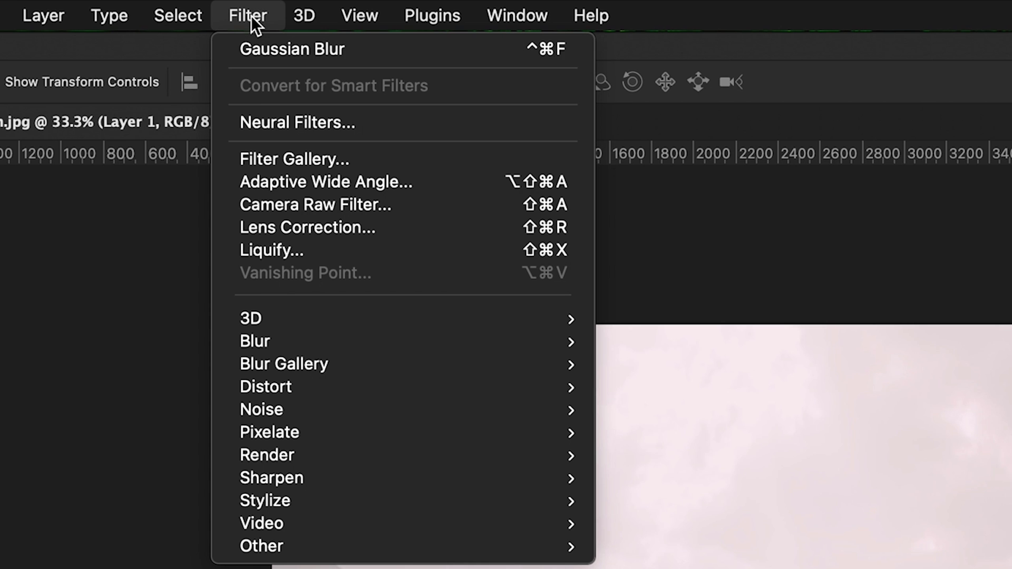
mouse_move(312, 215)
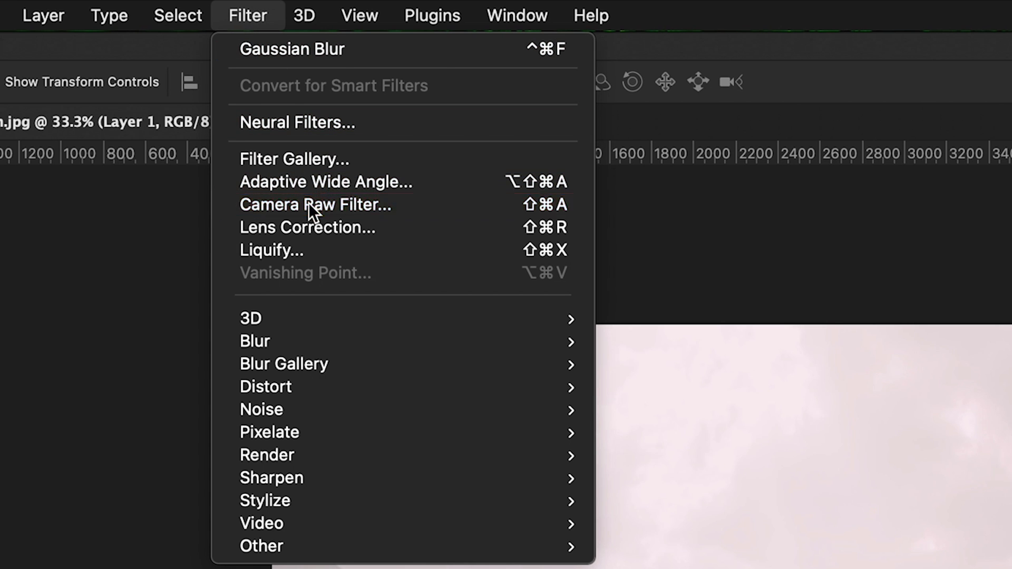
- Launch the Camera Raw Filter on Layer 1 from the Filter menu
click(314, 205)
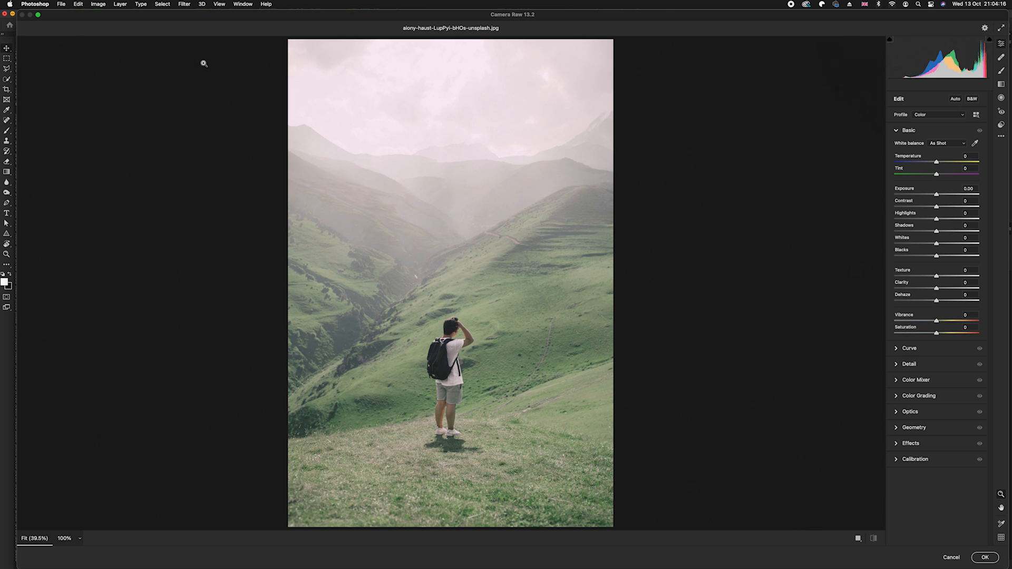
mouse_move(446, 172)
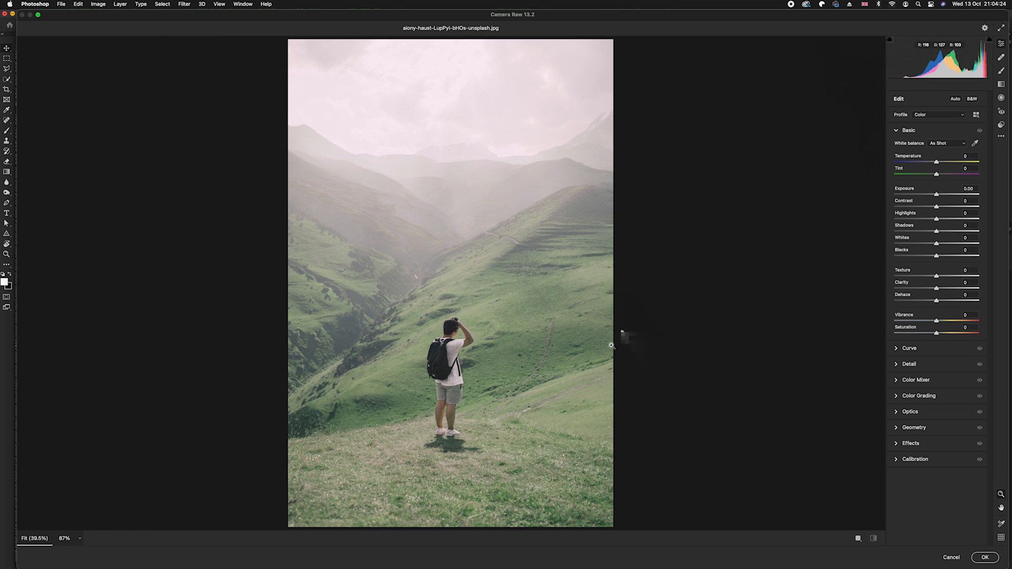
mouse_move(938, 209)
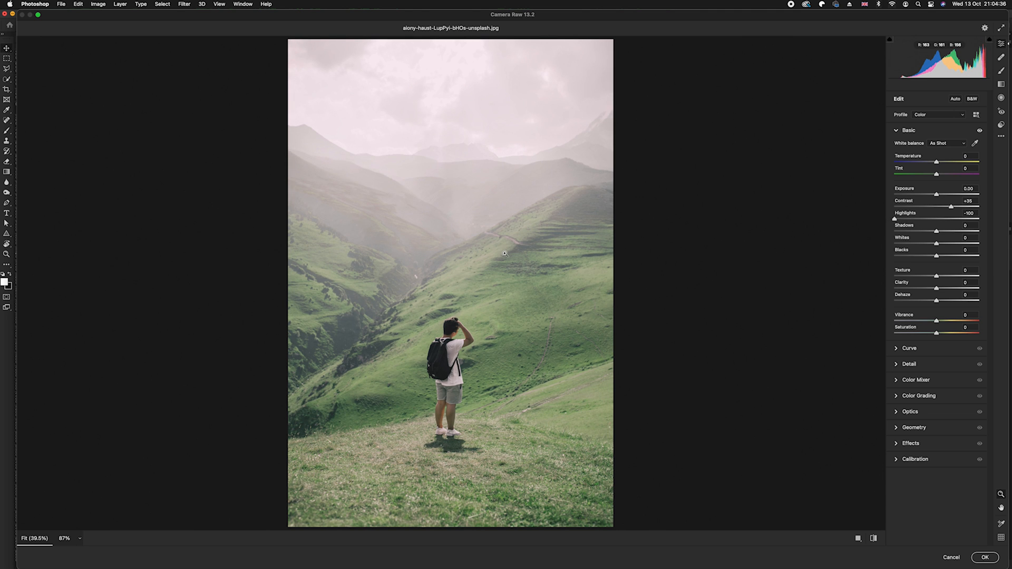
mouse_move(421, 134)
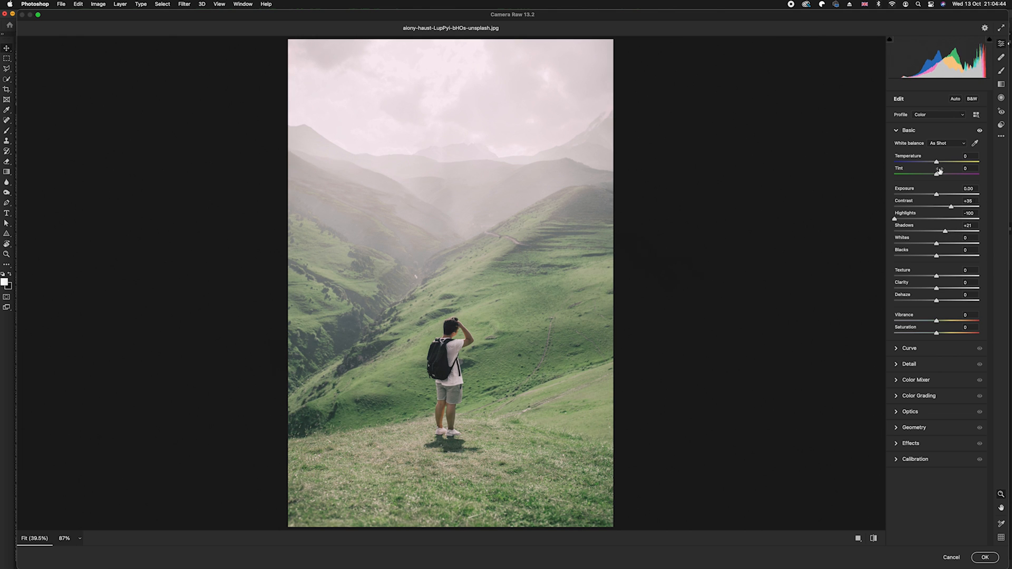
mouse_move(908, 274)
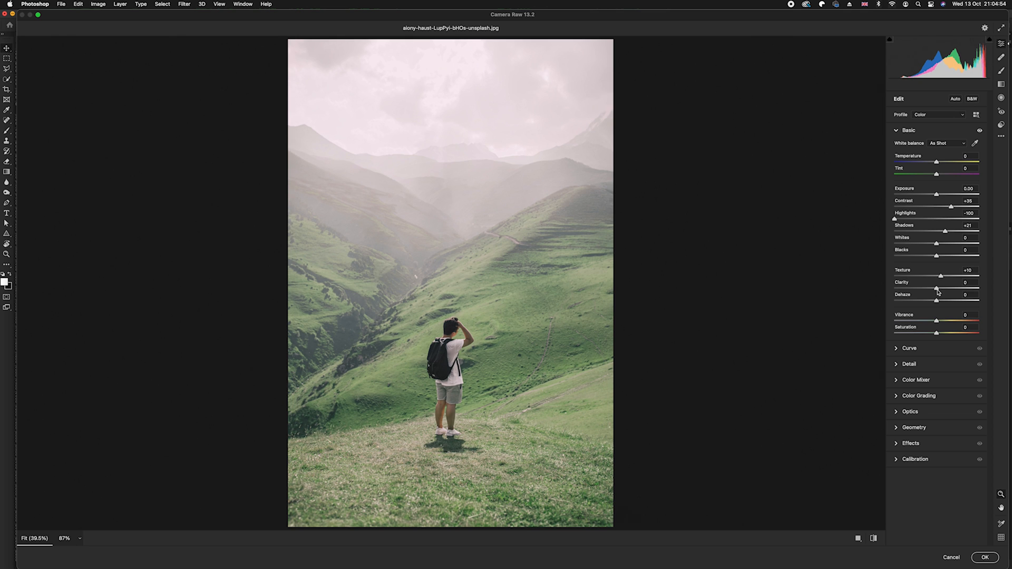
mouse_move(940, 308)
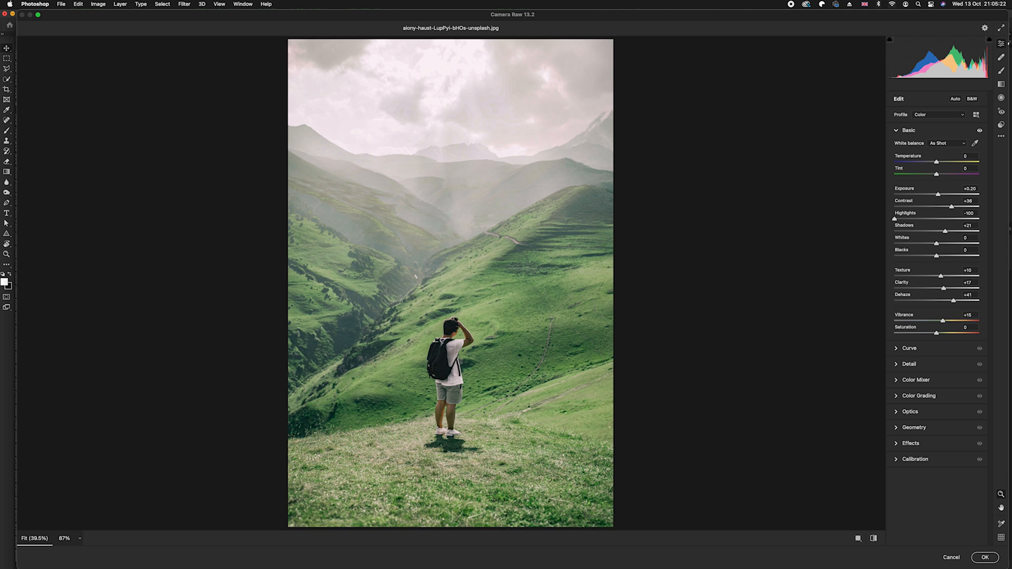
mouse_move(519, 295)
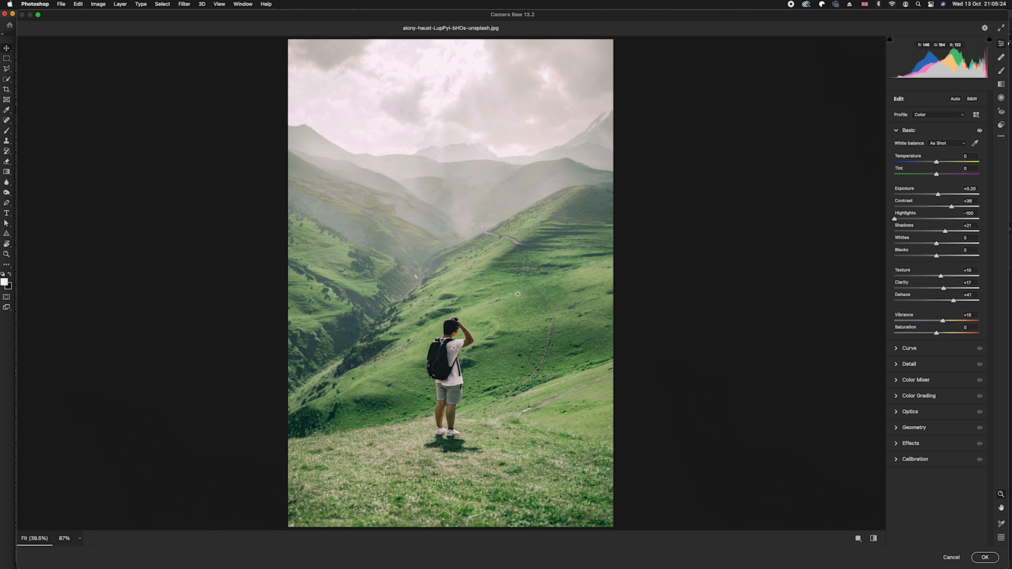
mouse_move(512, 291)
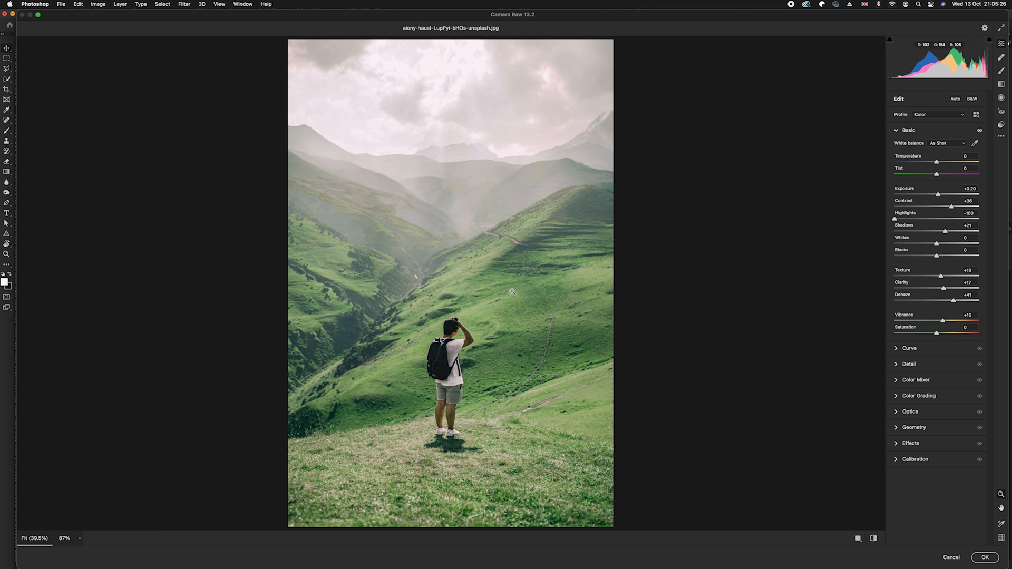
mouse_move(733, 366)
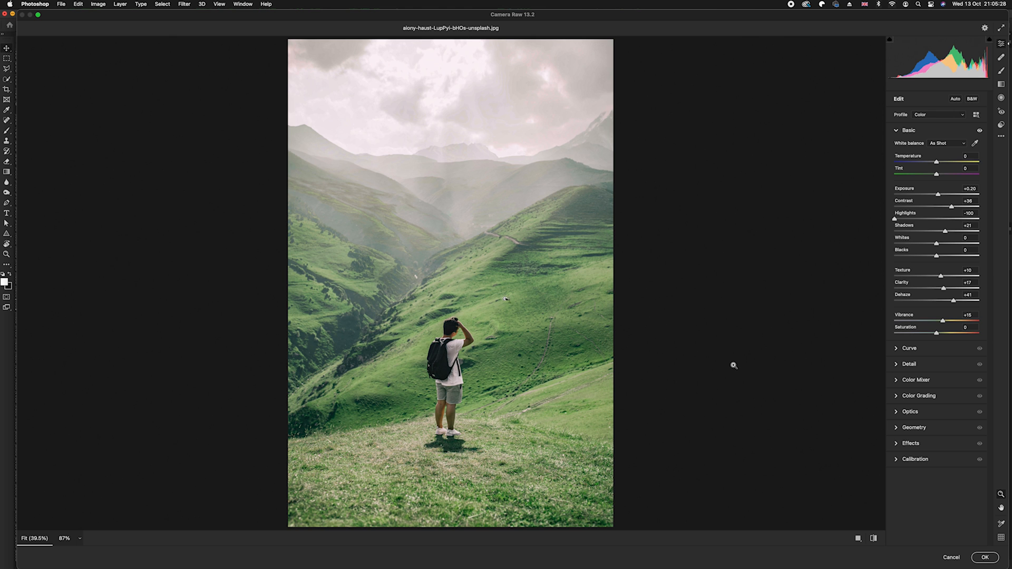
mouse_move(983, 564)
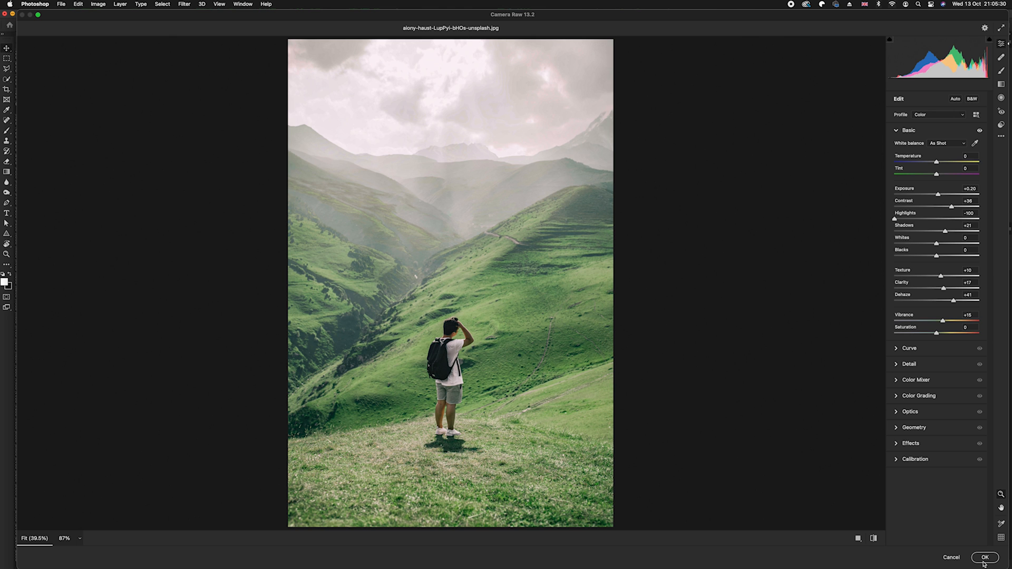
- Apply the Camera Raw adjustments (Exposure +0.20, Clarity +17, Dehaze +41, Vibrance +15) with OK
click(985, 557)
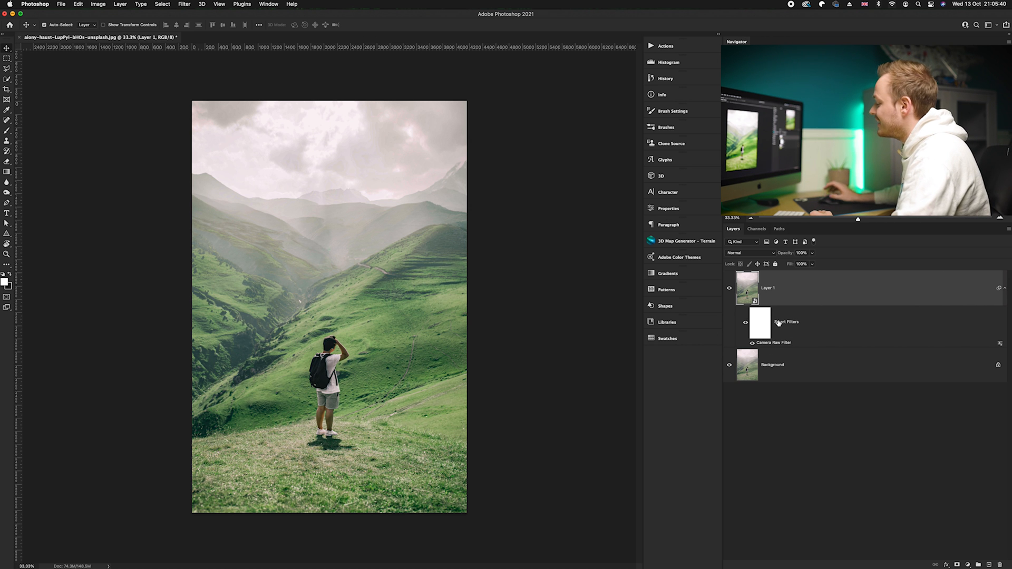
mouse_move(782, 326)
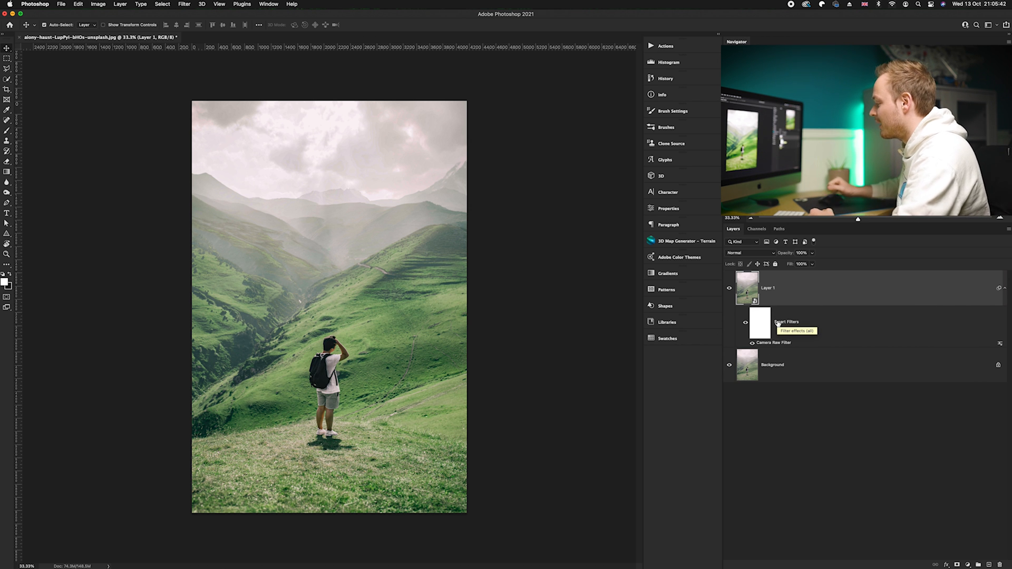